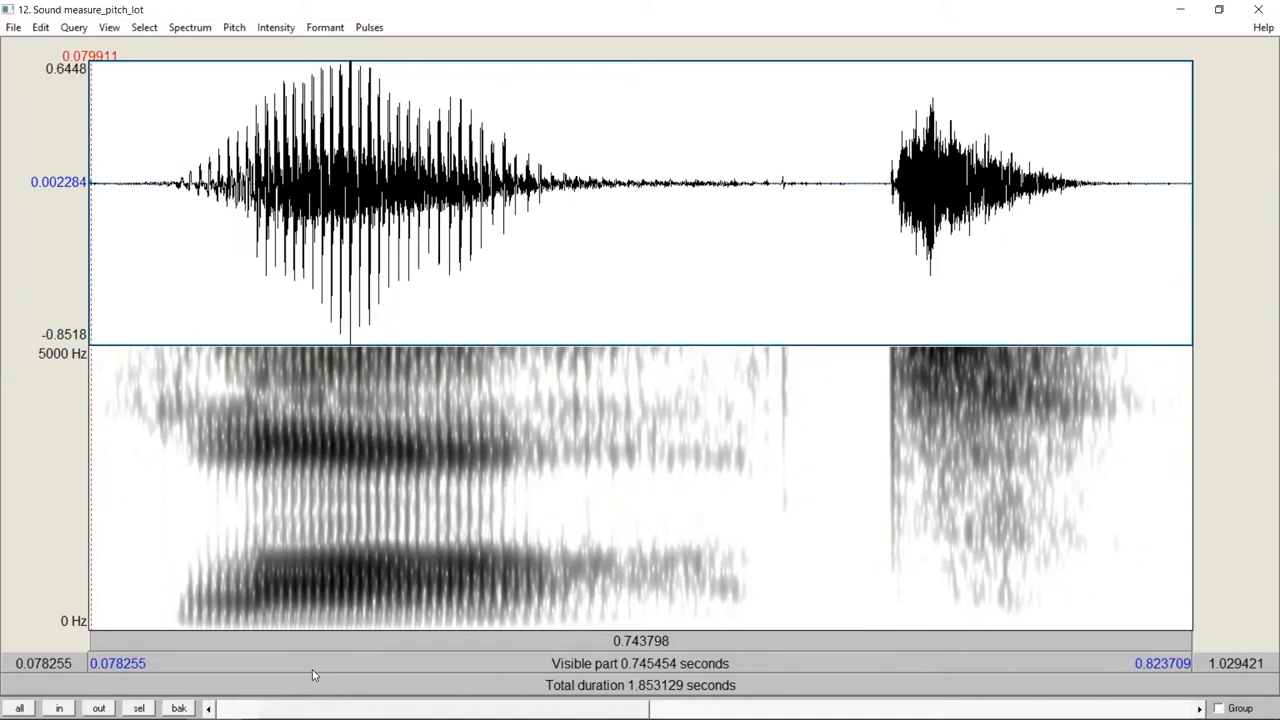
mouse_move(315, 675)
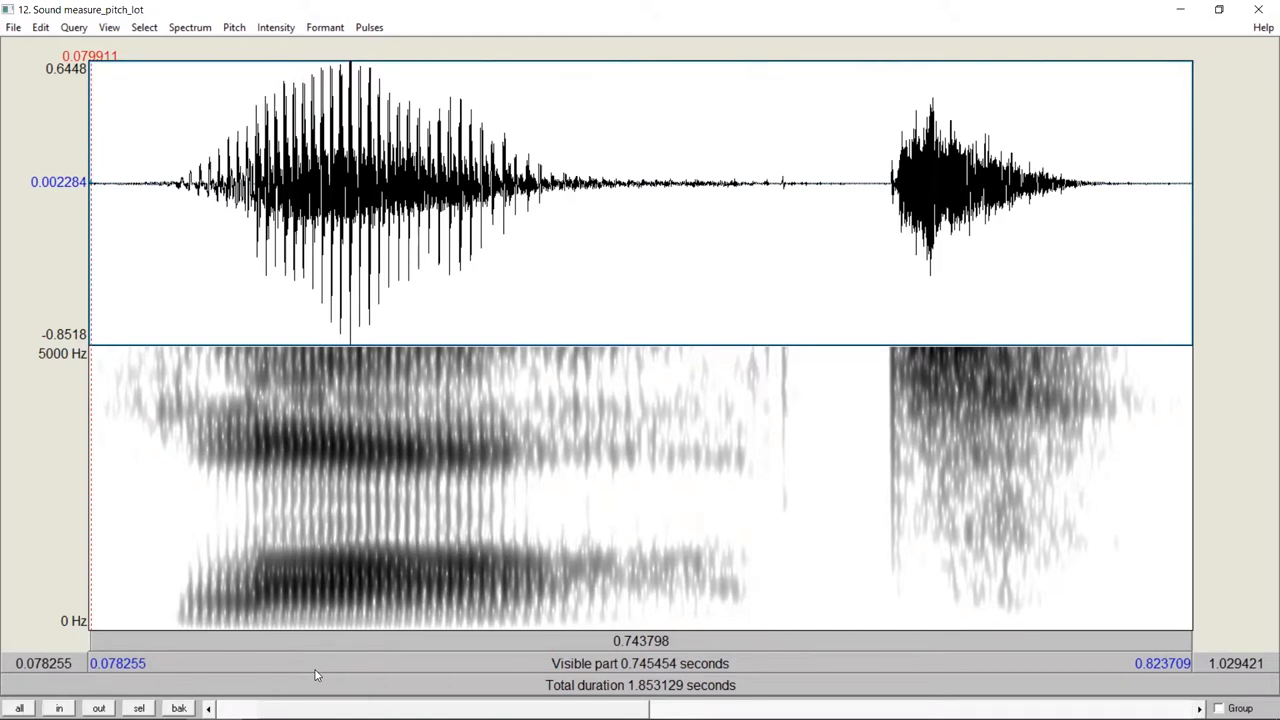
mouse_move(267, 431)
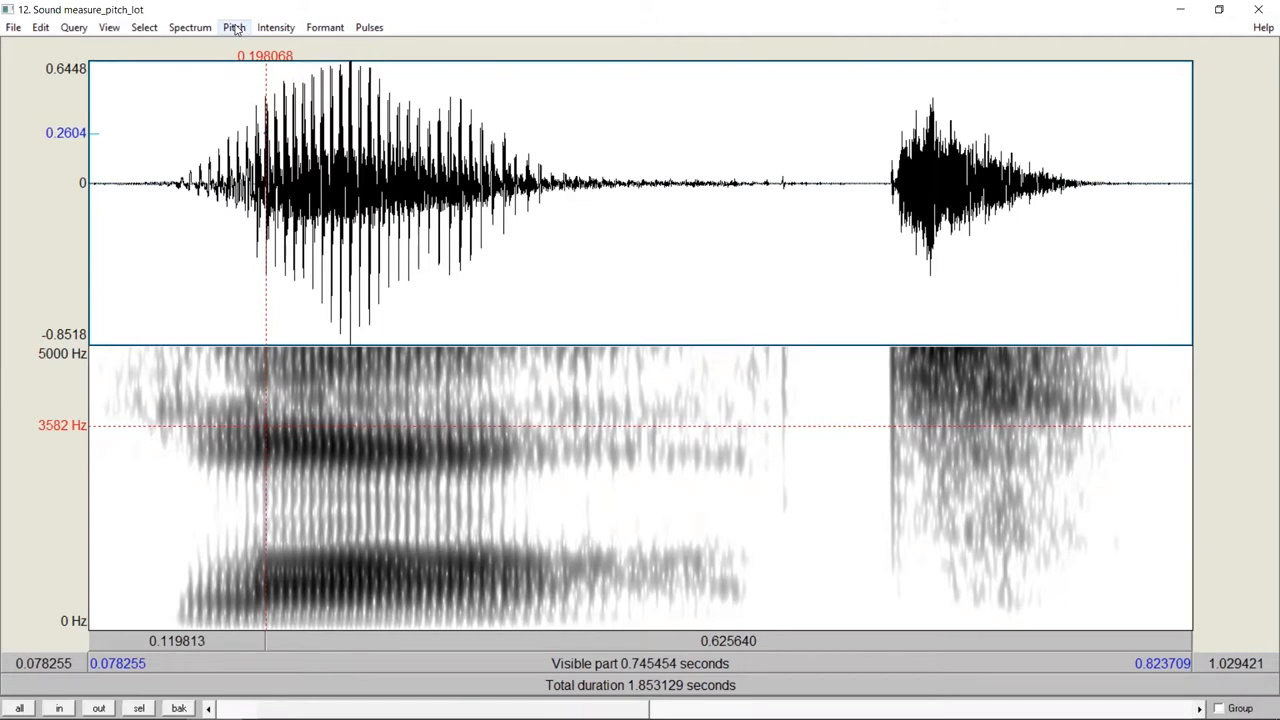
Turn on Show pitch to overlay the blue F0 contour on the spectrogram
click(234, 27)
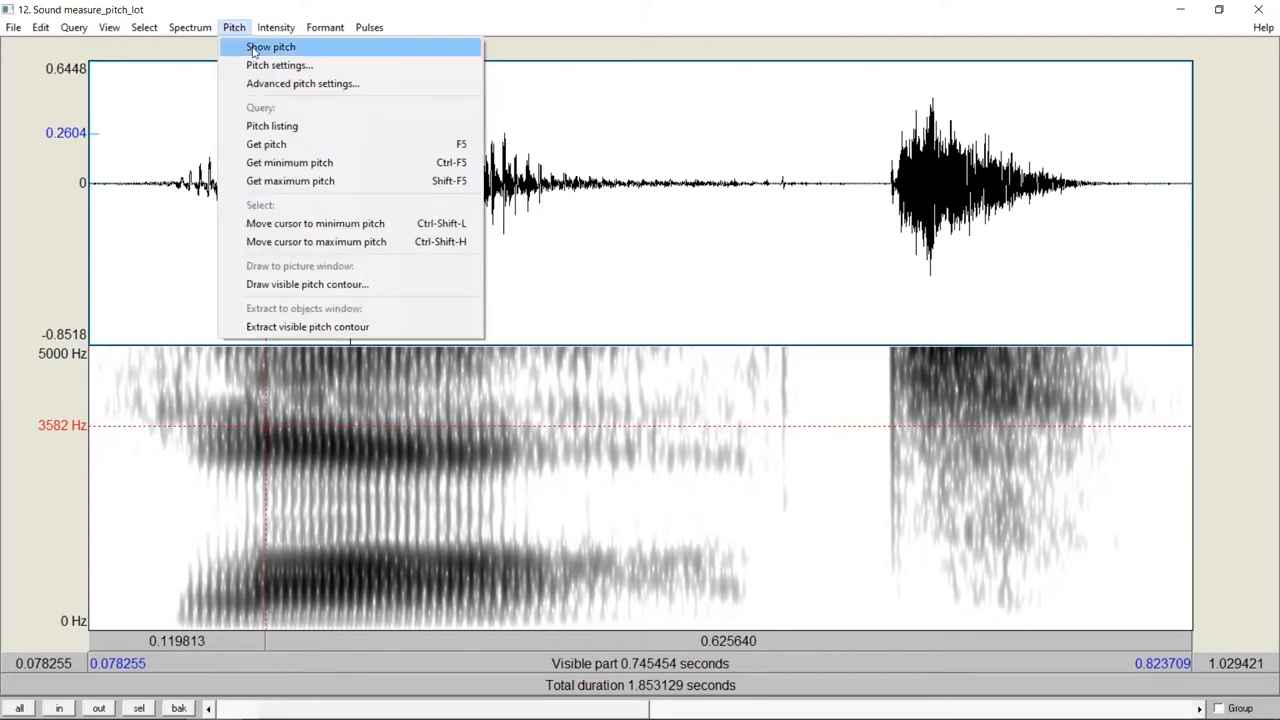
click(270, 46)
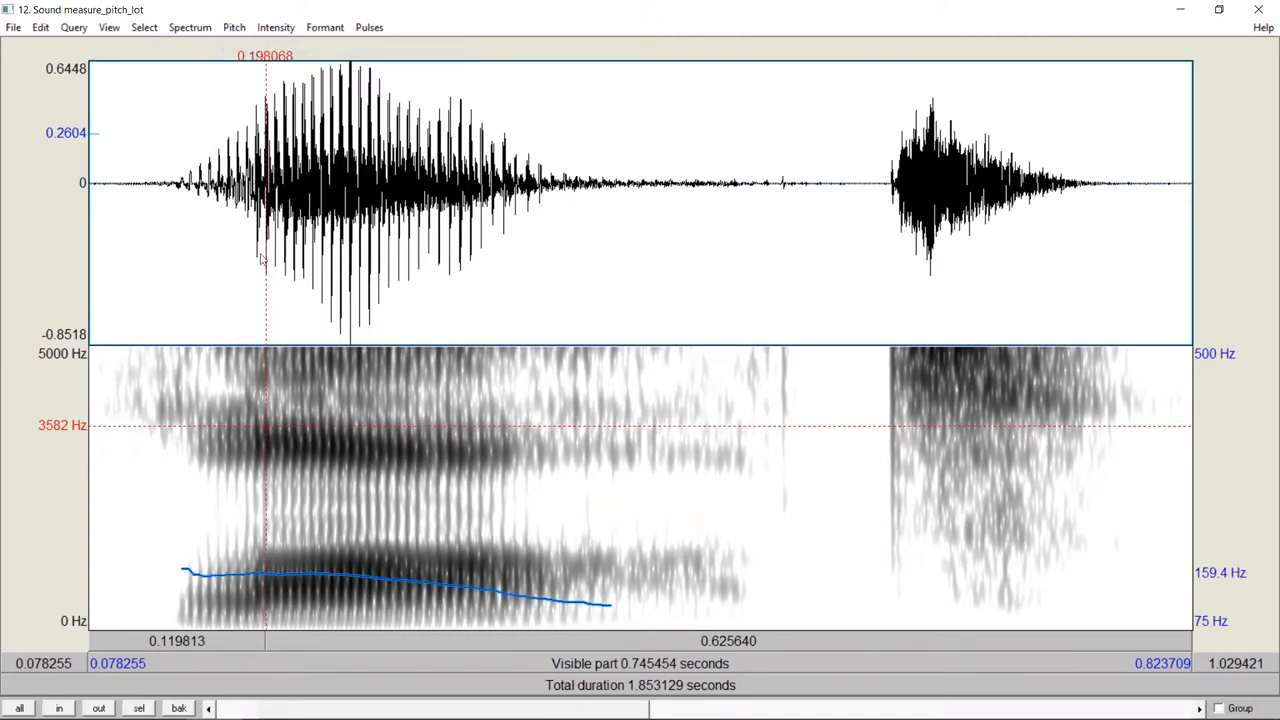
mouse_move(275, 573)
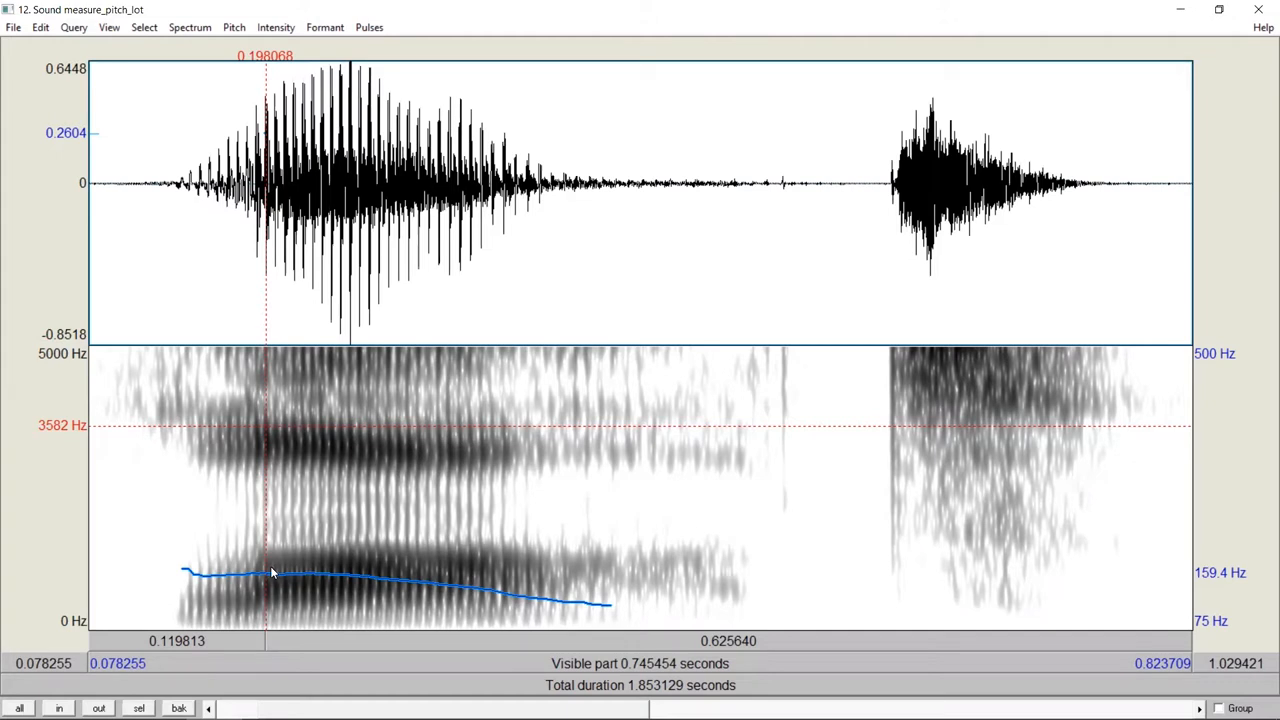
mouse_move(268, 580)
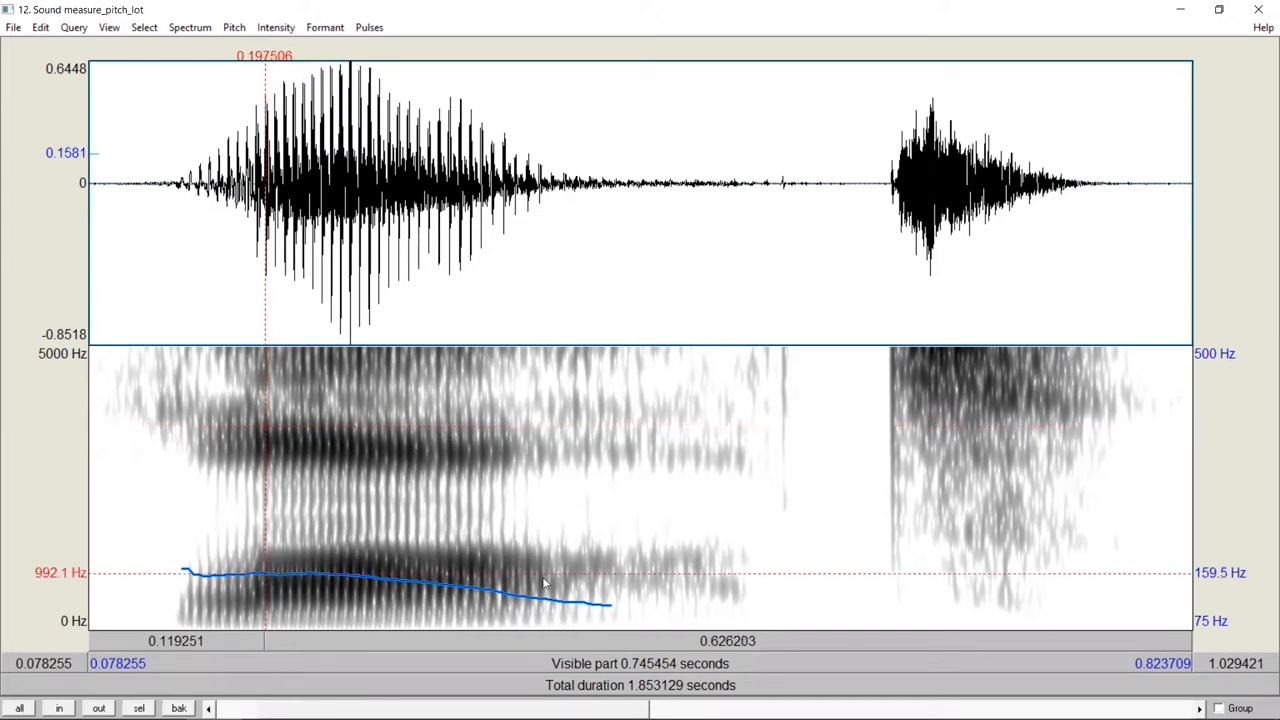
mouse_move(1203, 585)
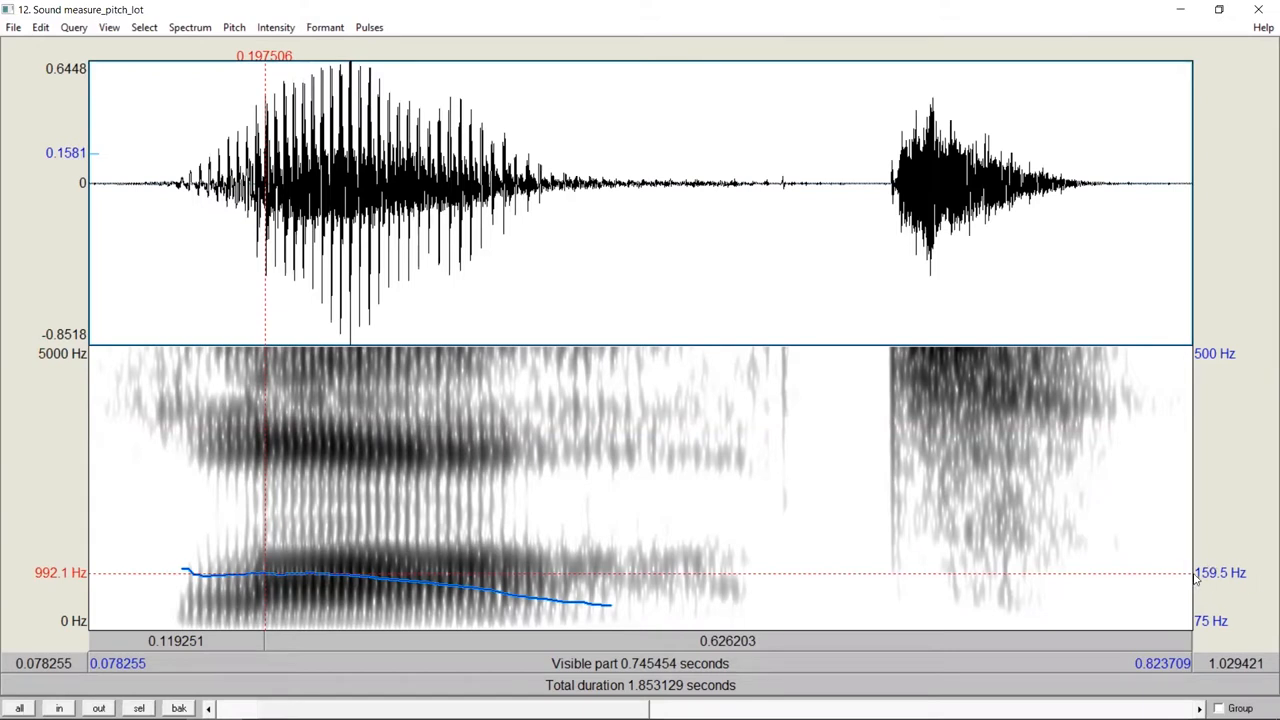
mouse_move(1255, 586)
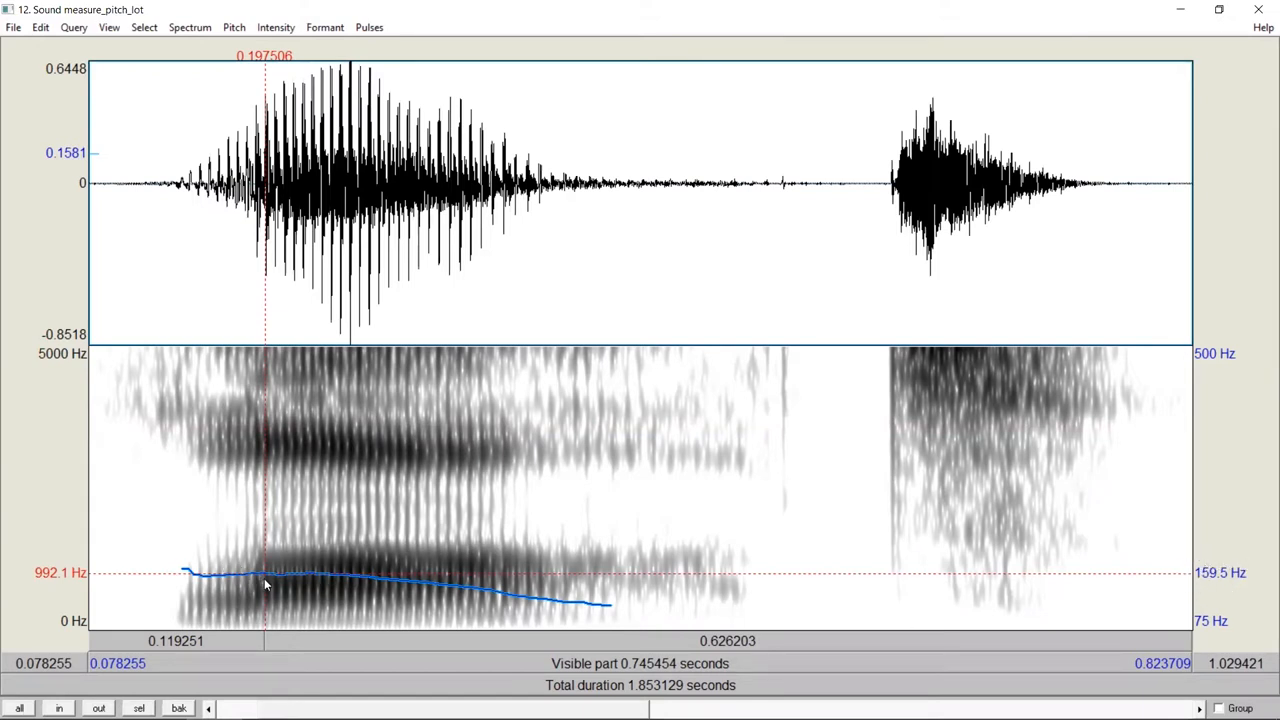
mouse_move(480, 106)
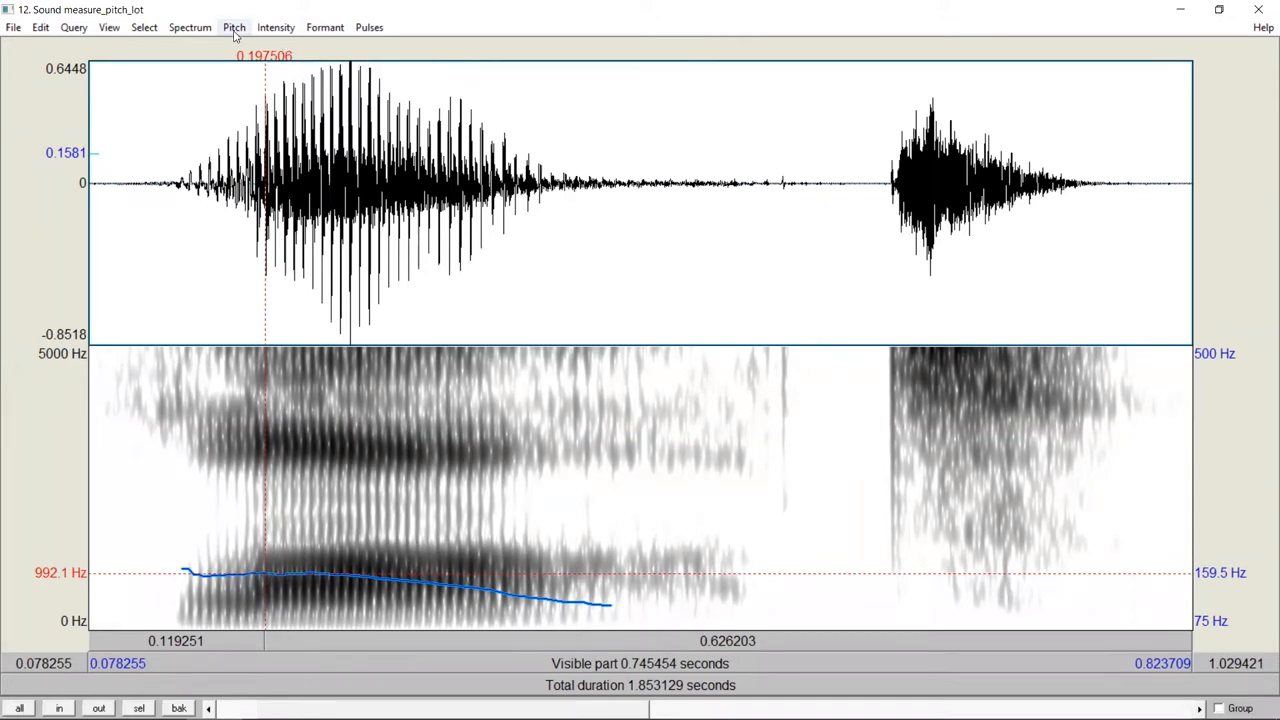
Open the Pitch menu with the cursor placed at 0.1975 s on the contour
click(233, 27)
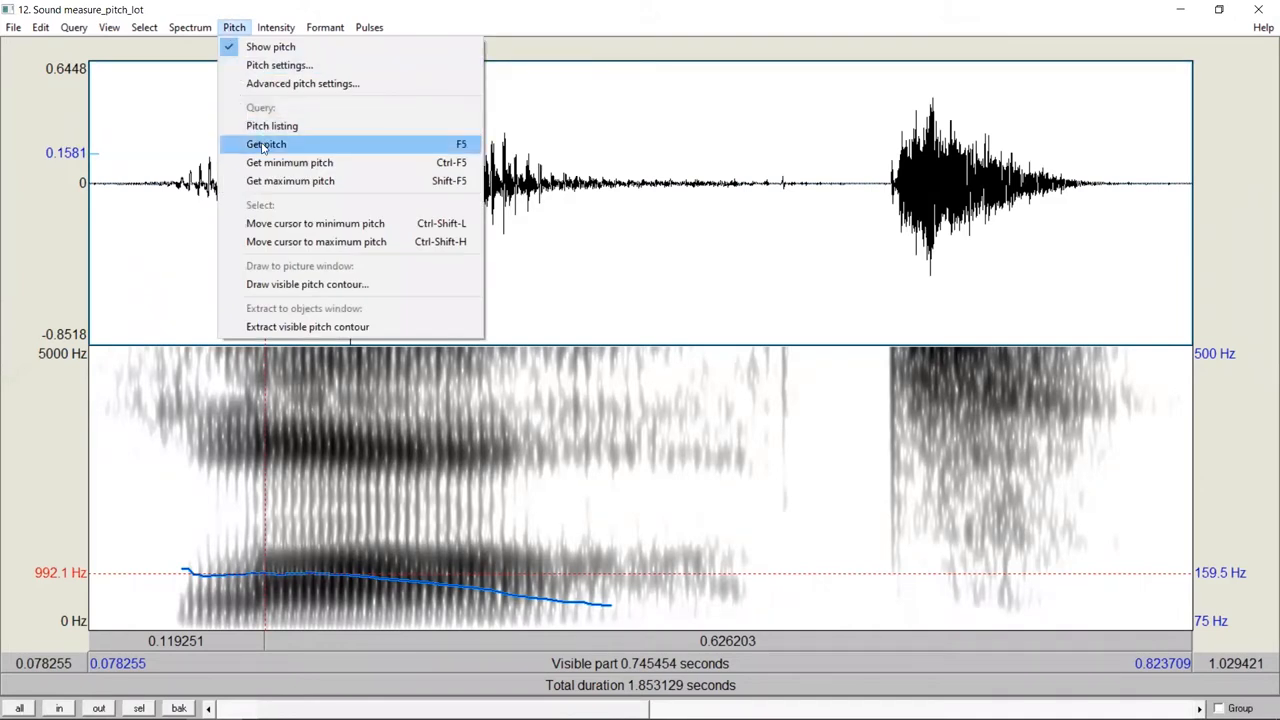
Get the pitch at the cursor, about 159.46 Hz, and return to the sound editor
click(266, 144)
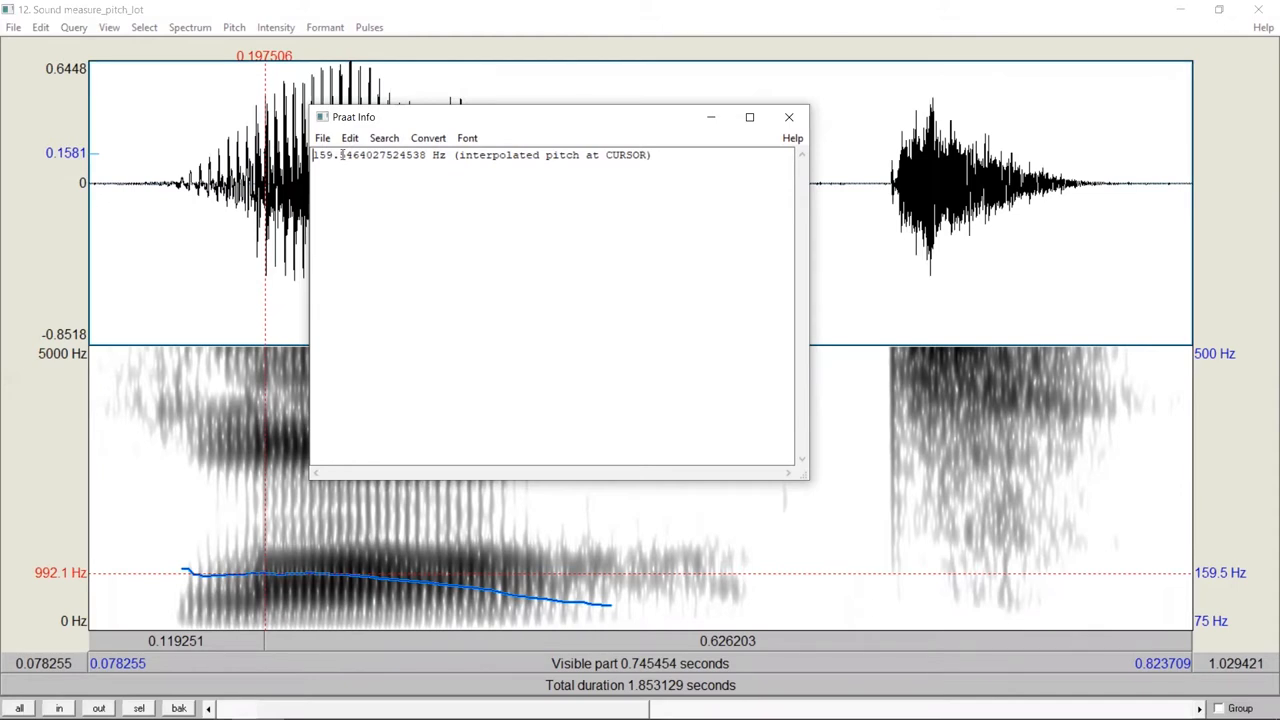
click(789, 117)
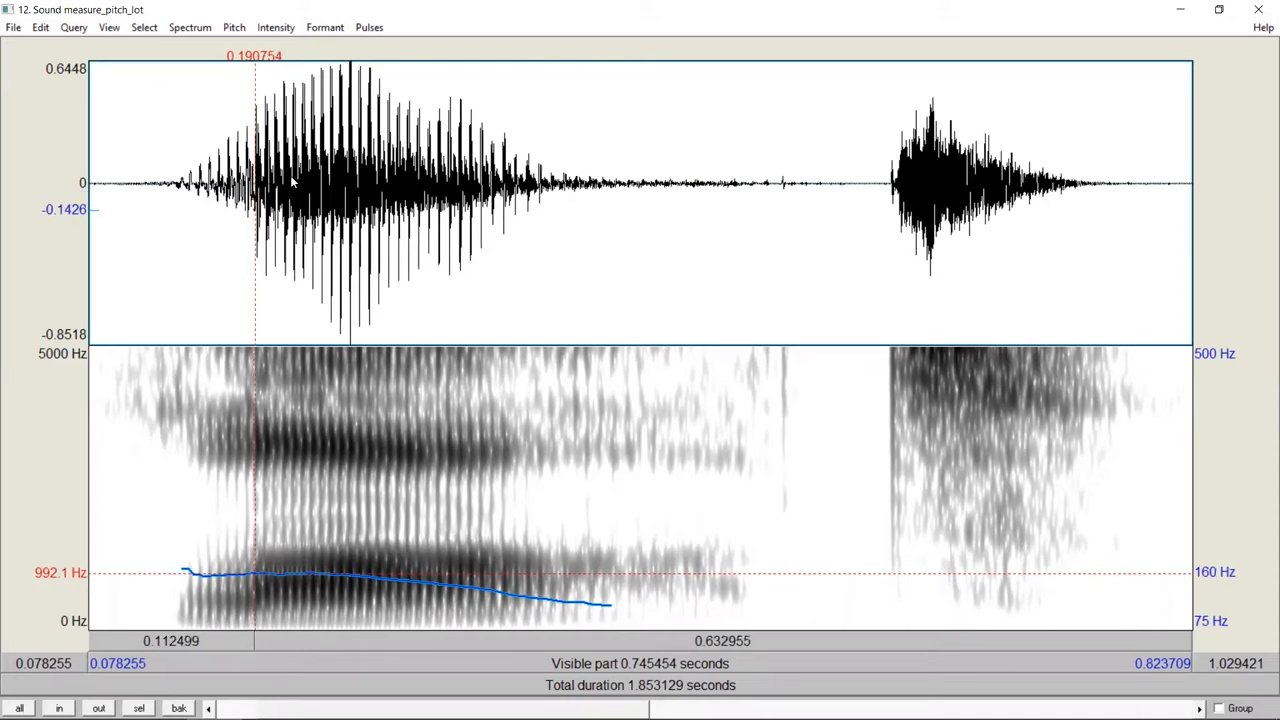
Select the first vowel from 0.1908 to 0.3809 s and generate its pitch listing
drag(254, 200, 543, 200)
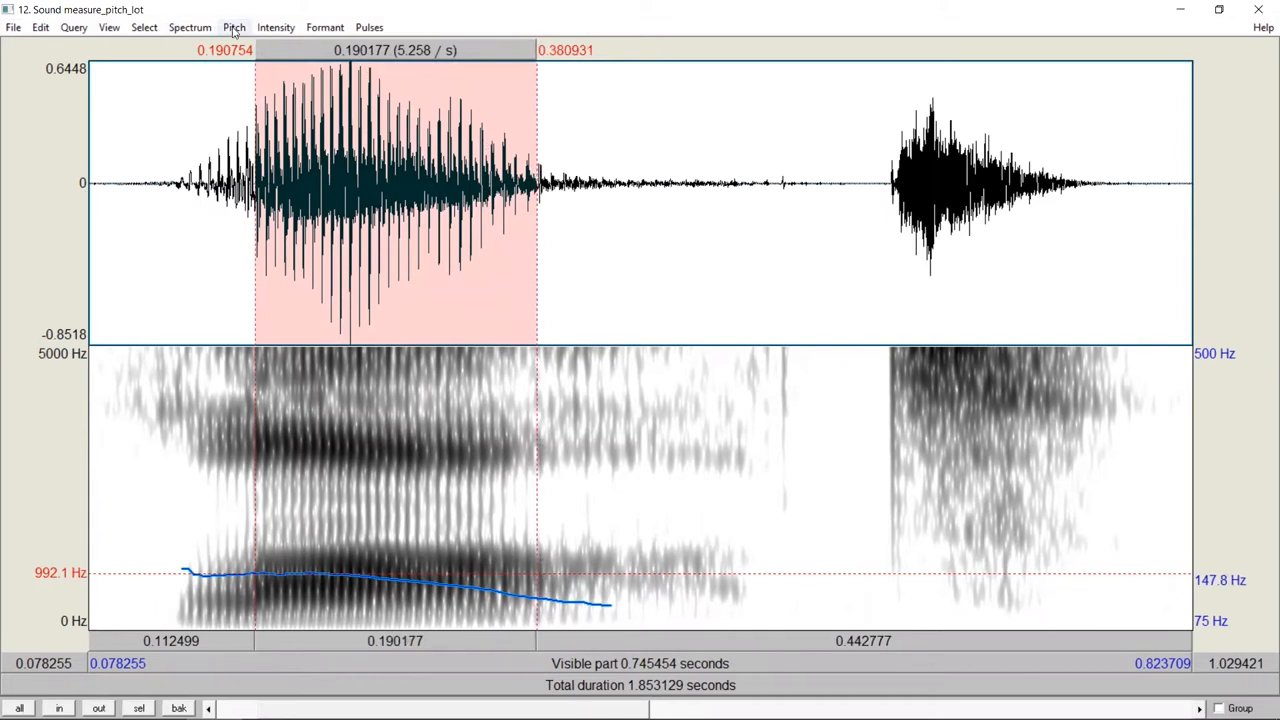
click(233, 27)
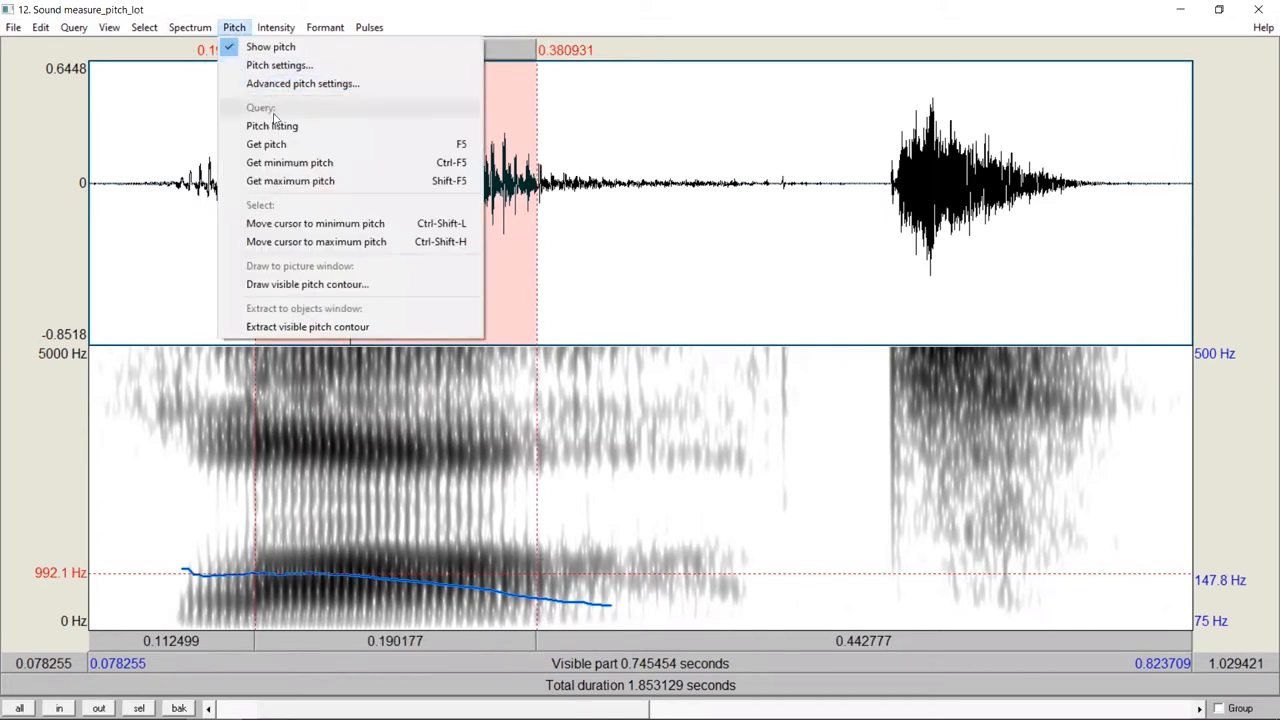
click(272, 125)
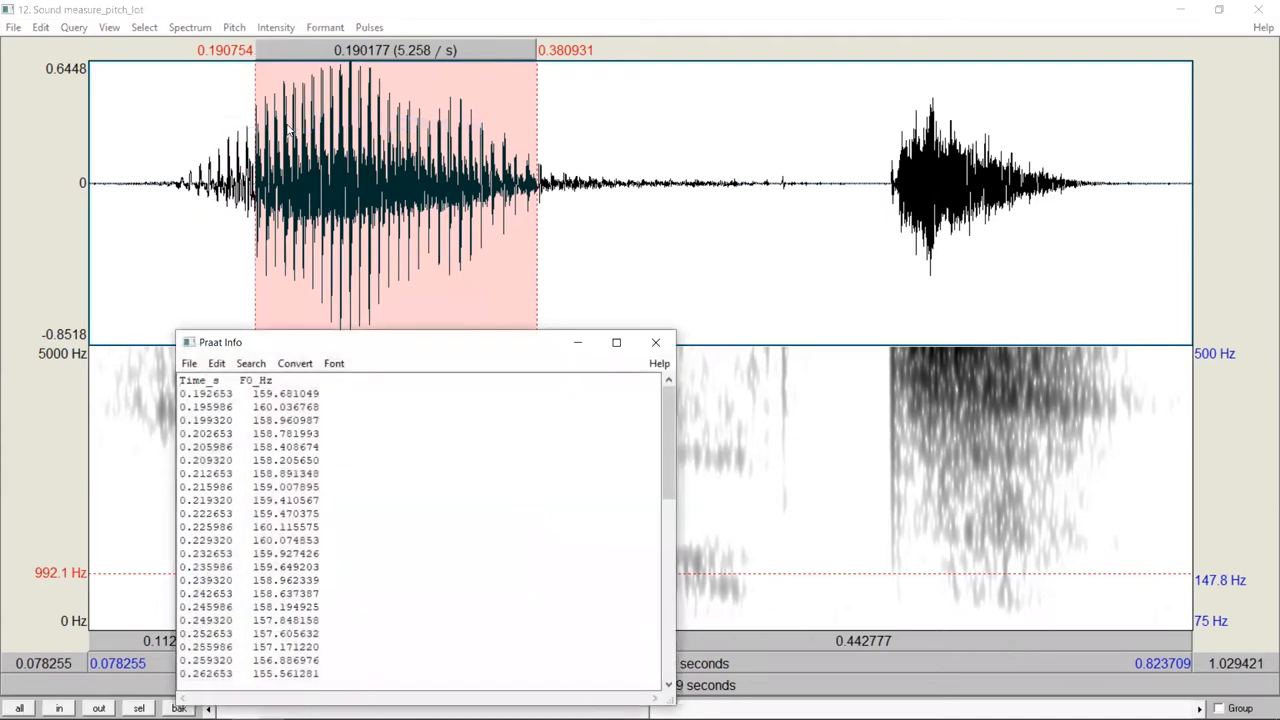